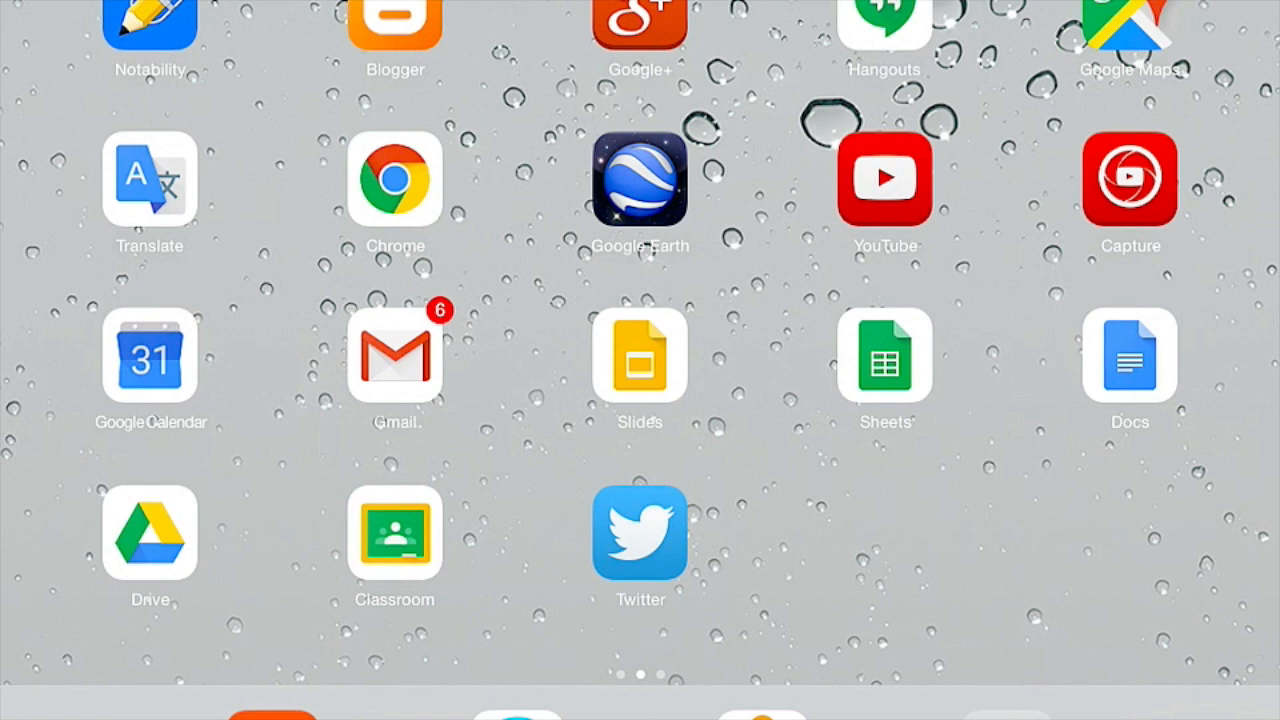
Step: Launch Google Classroom from the iPad home screen to reach the class list
left_click(394, 535)
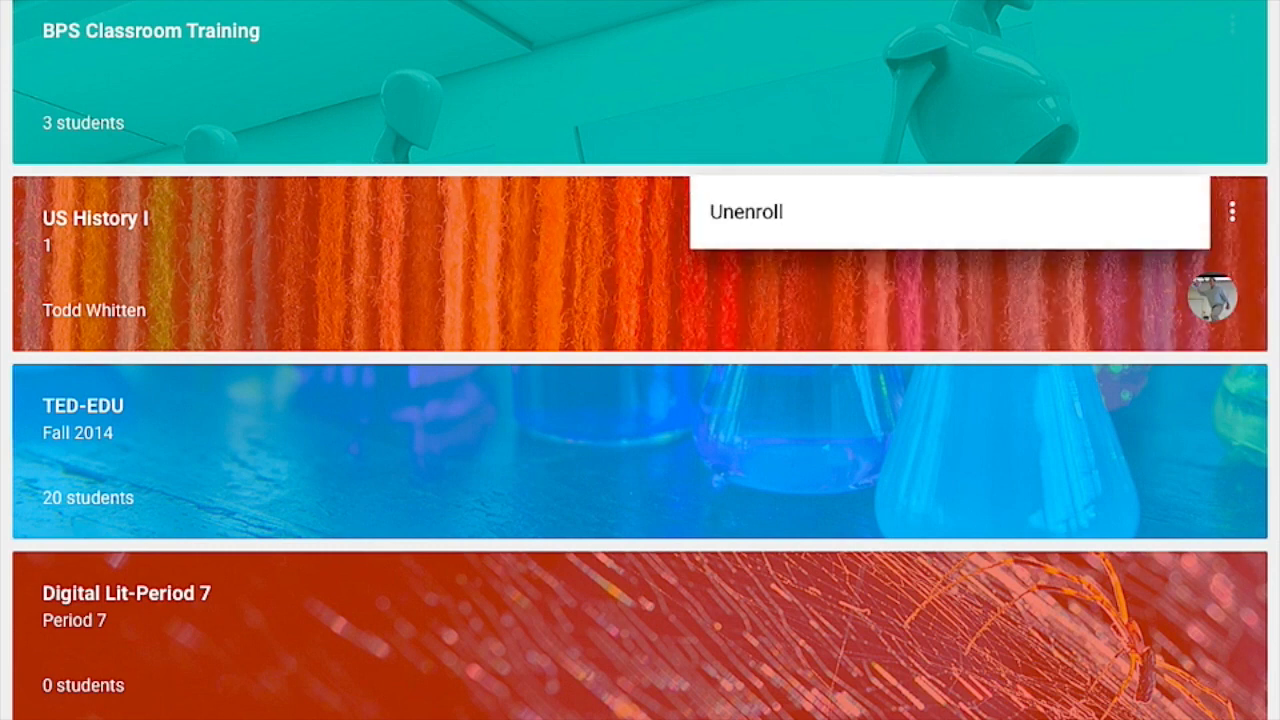
Step: Choose Unenroll on the US History I card, bringing up the leave-class confirmation
left_click(744, 211)
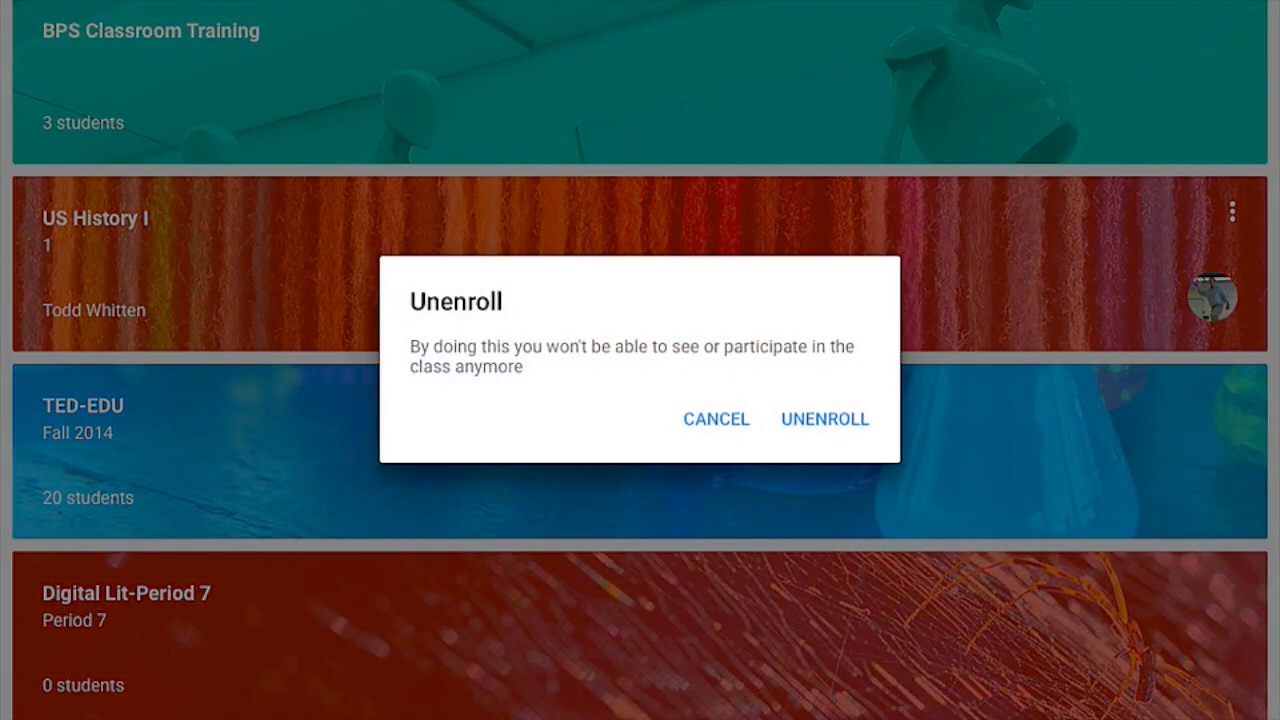